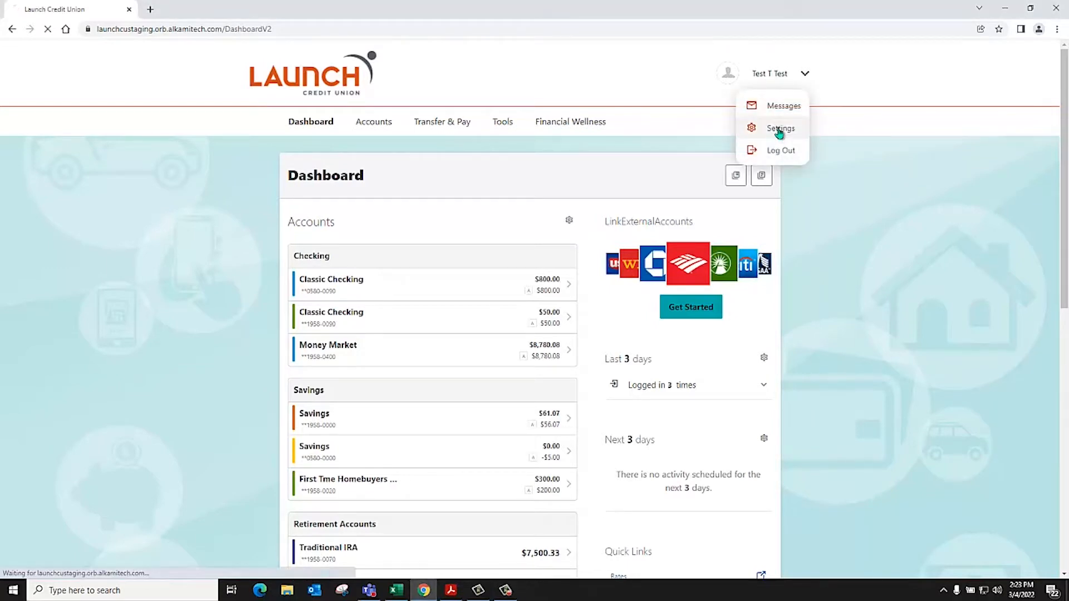
Go to the account Settings page from the dashboard user menu.
left_click(779, 128)
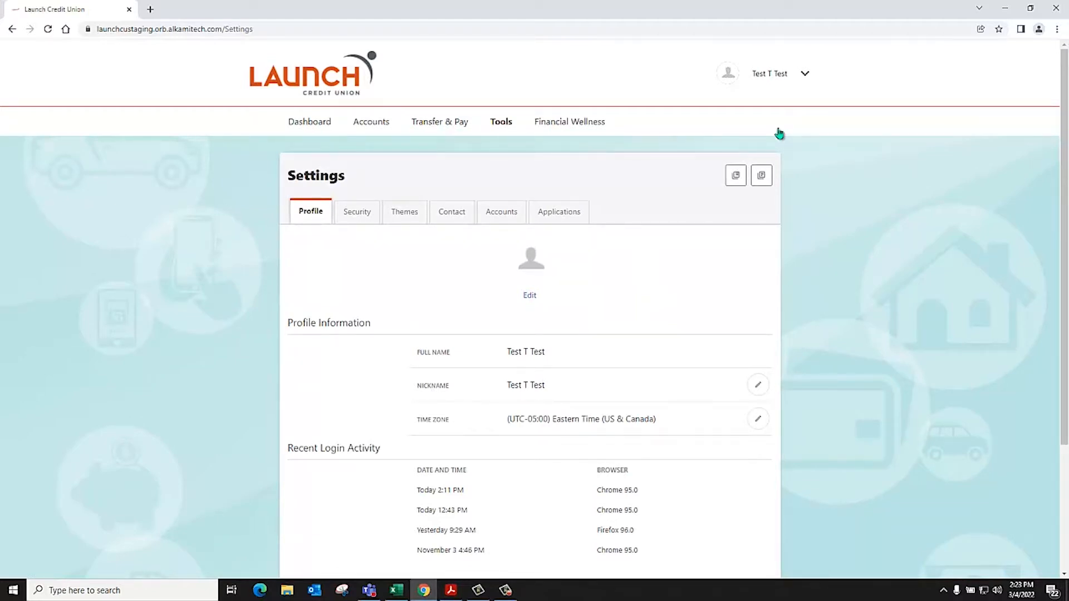
mouse_move(365, 192)
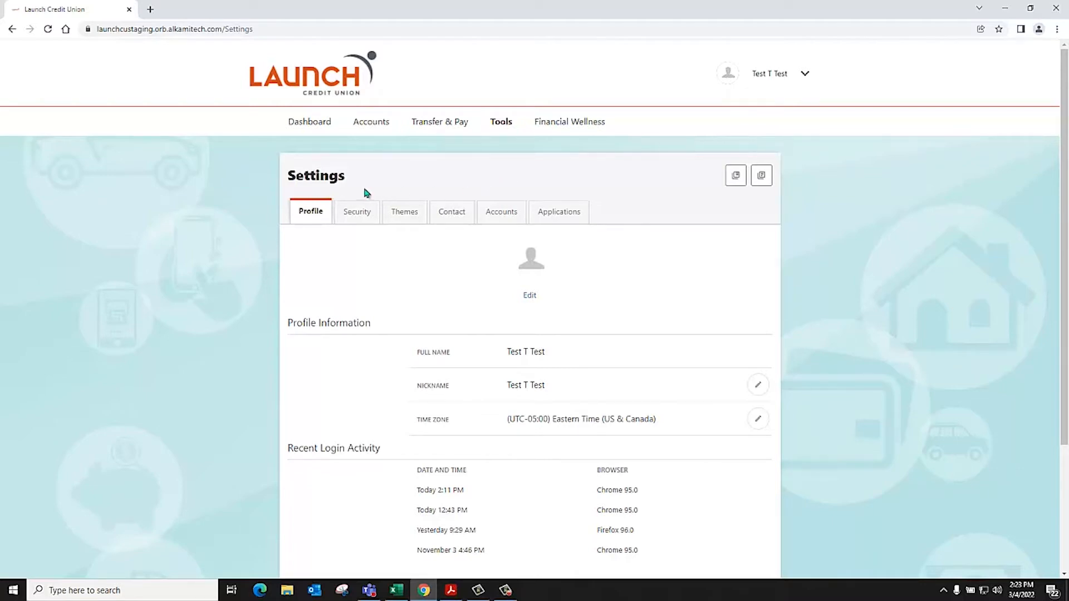
mouse_move(363, 178)
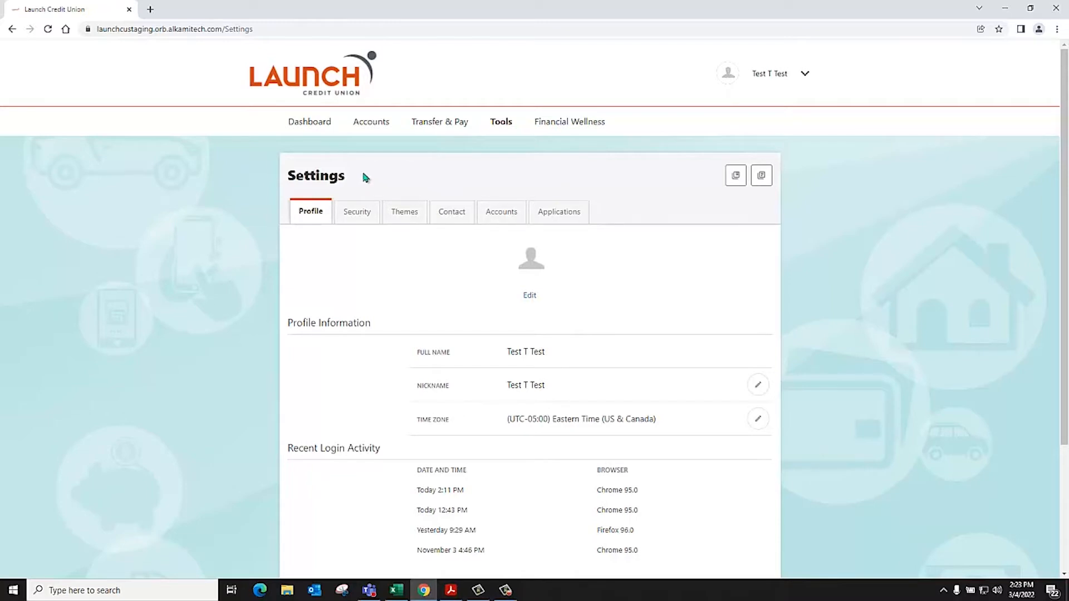
mouse_move(368, 201)
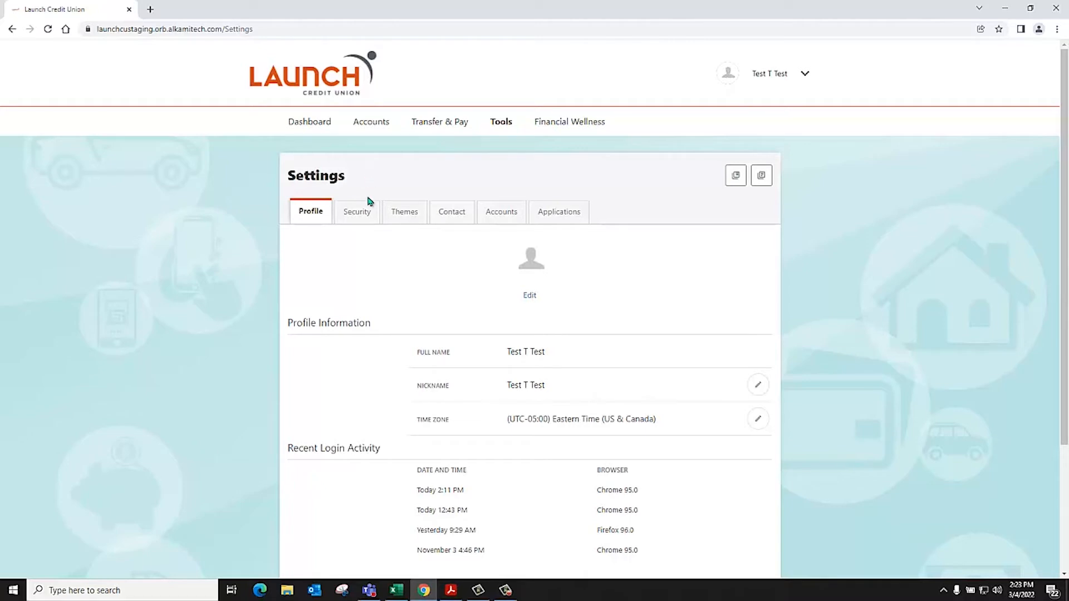
Review the Security settings, then switch to the Themes view of current and available themes.
left_click(356, 211)
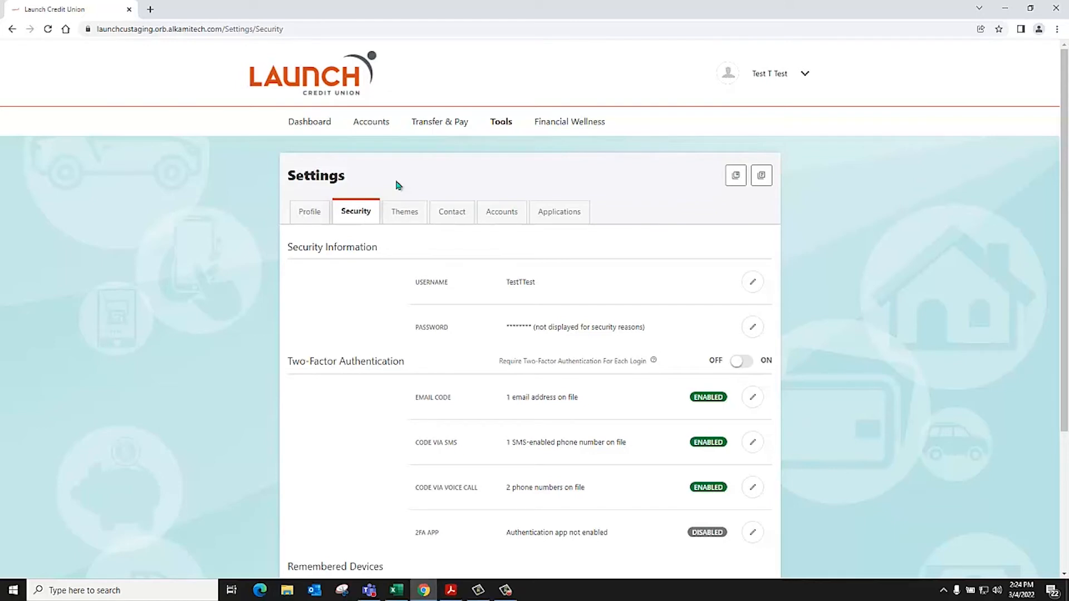
left_click(403, 211)
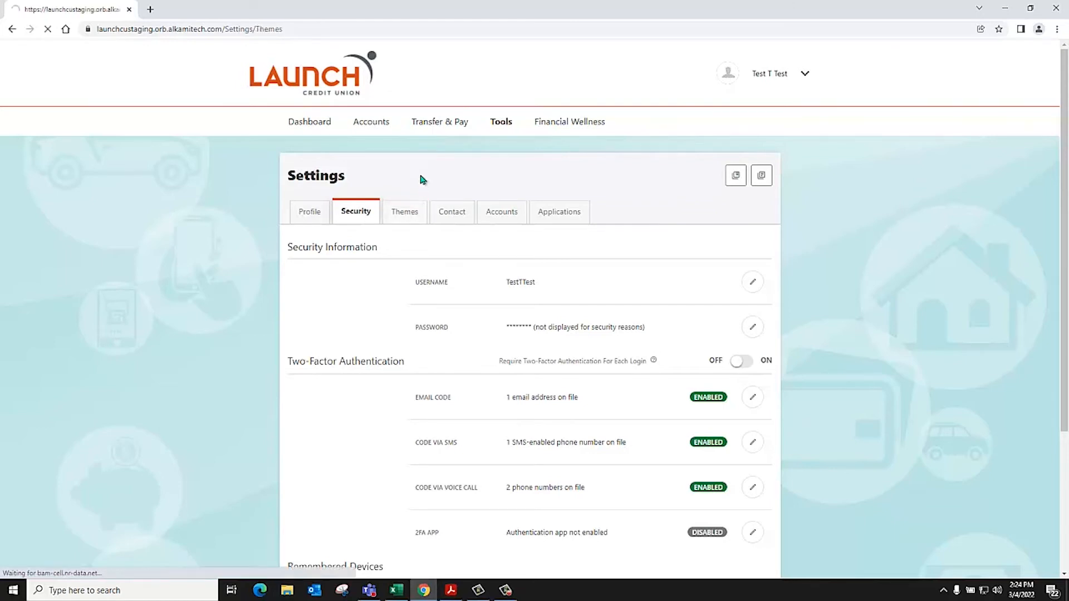
left_click(403, 211)
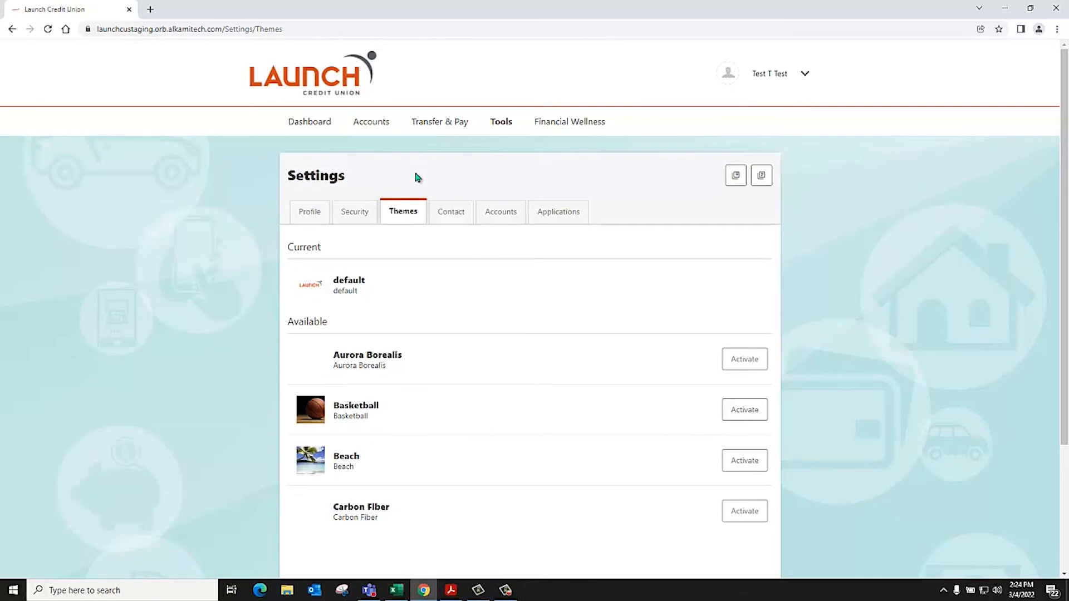
mouse_move(451, 212)
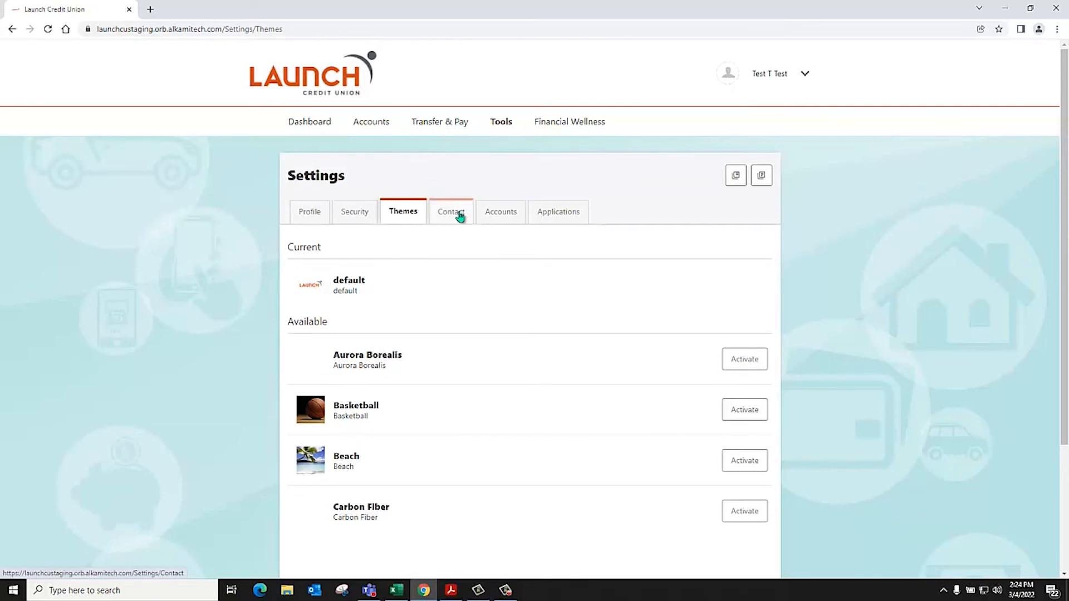
Review Contact details, then show the checking and savings Accounts settings.
left_click(449, 212)
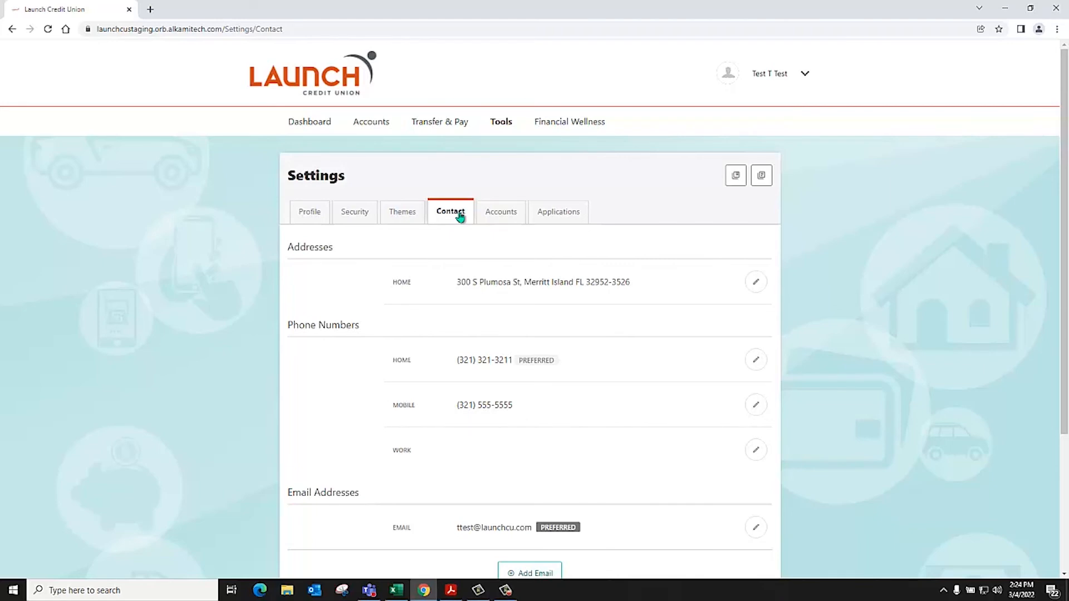
left_click(504, 211)
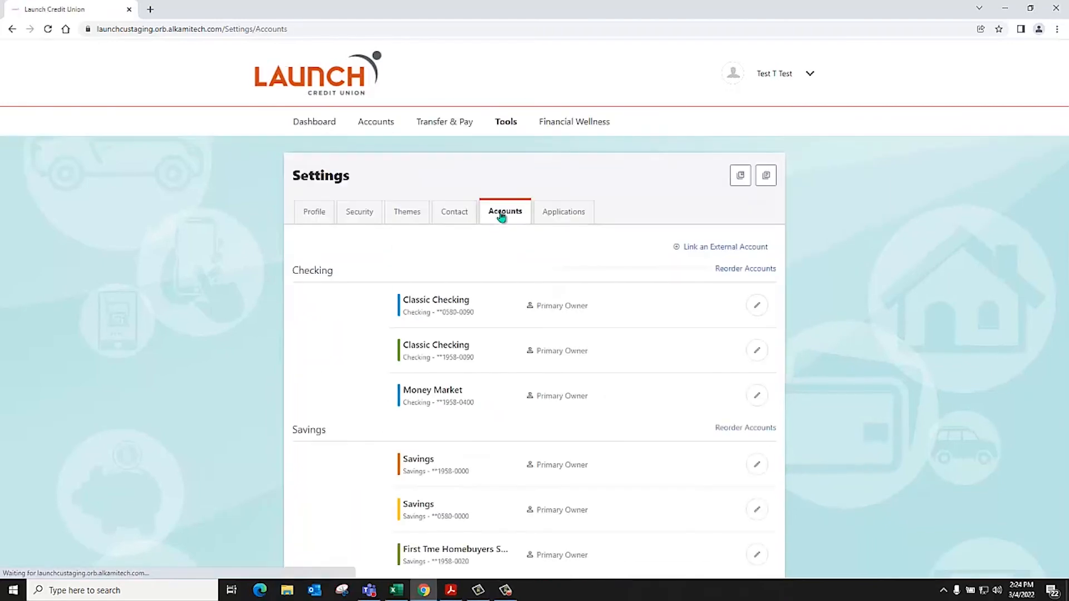